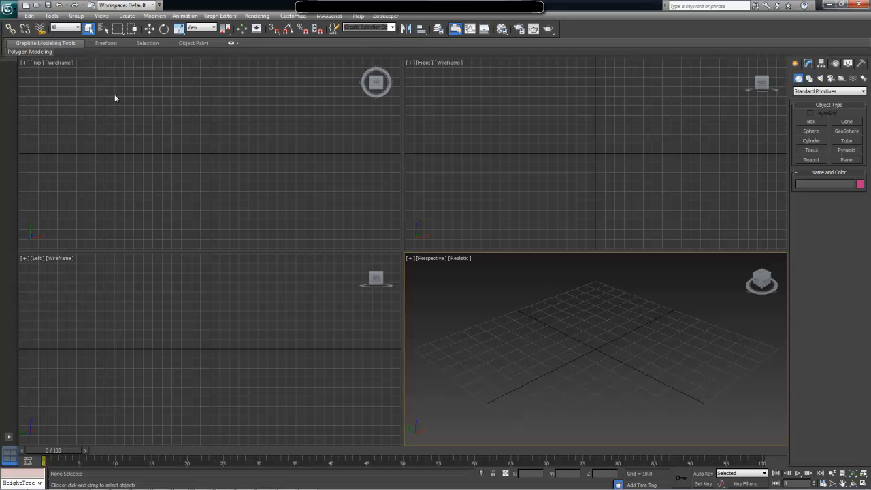
pyautogui.moveTo(112, 114)
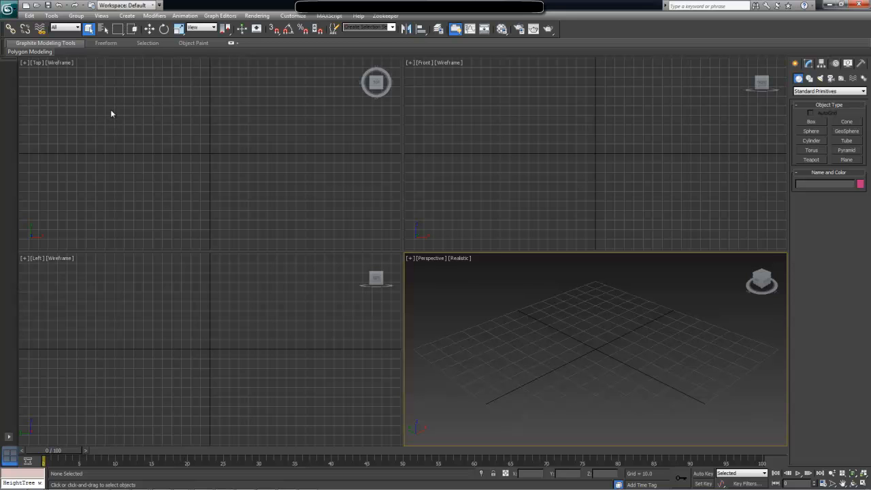
# Place a segmented compound-graph plane standing upright in the viewport.
pyautogui.click(8, 12)
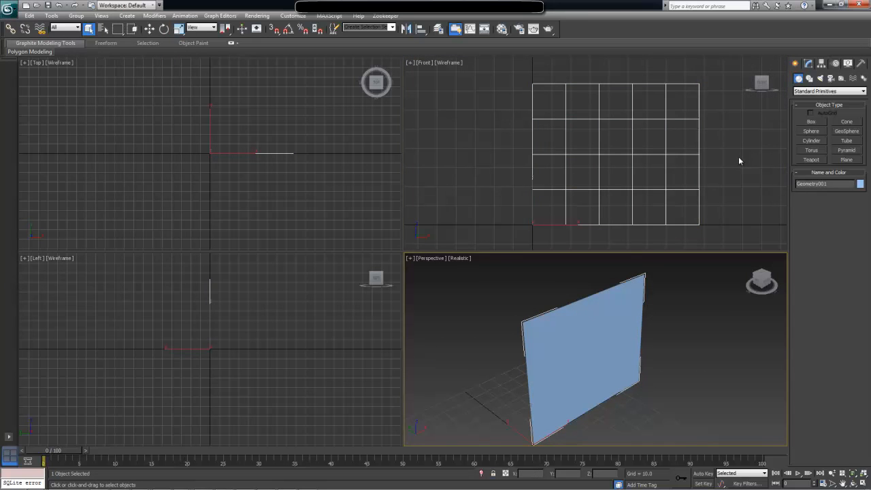
# Show the plane's Max Creation Graph and bring up the first integer parameter node's settings.
pyautogui.click(809, 63)
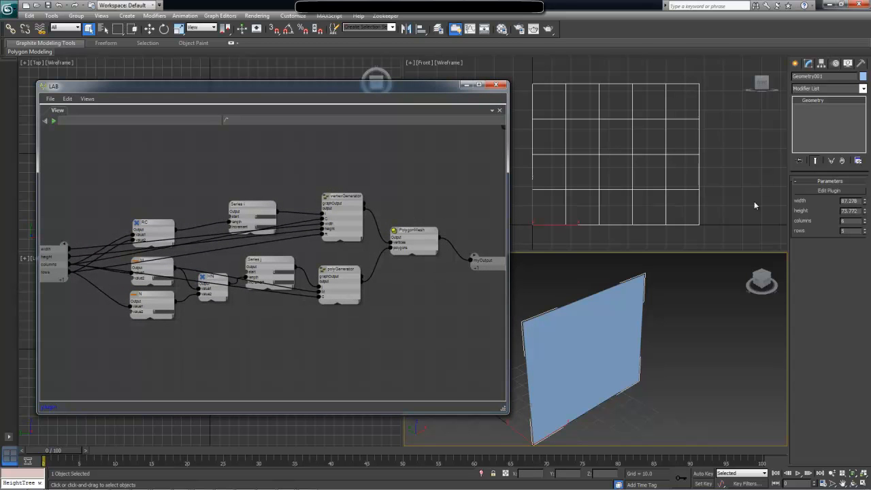
pyautogui.moveTo(273, 84); pyautogui.dragTo(272, 101)
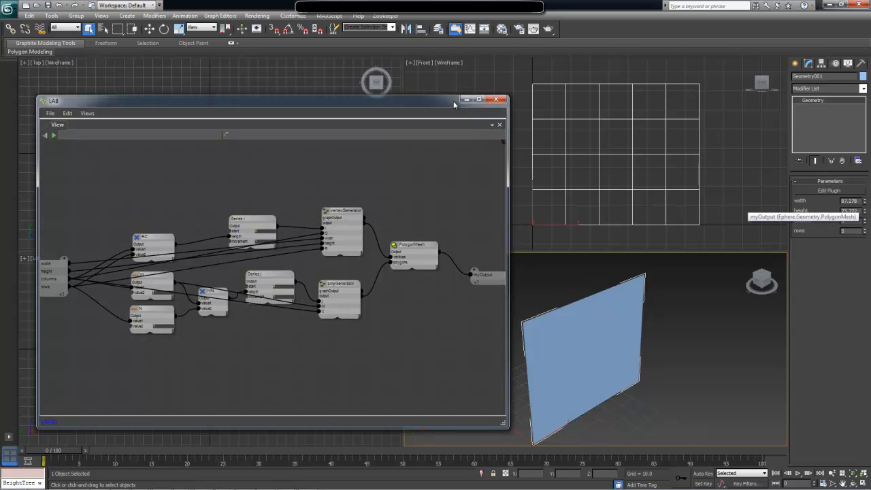
pyautogui.moveTo(454, 101); pyautogui.dragTo(441, 143)
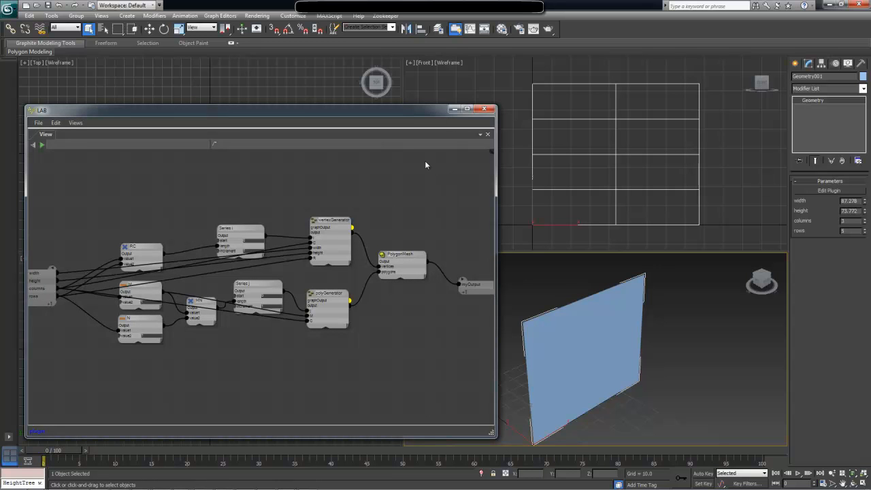
pyautogui.moveTo(433, 119)
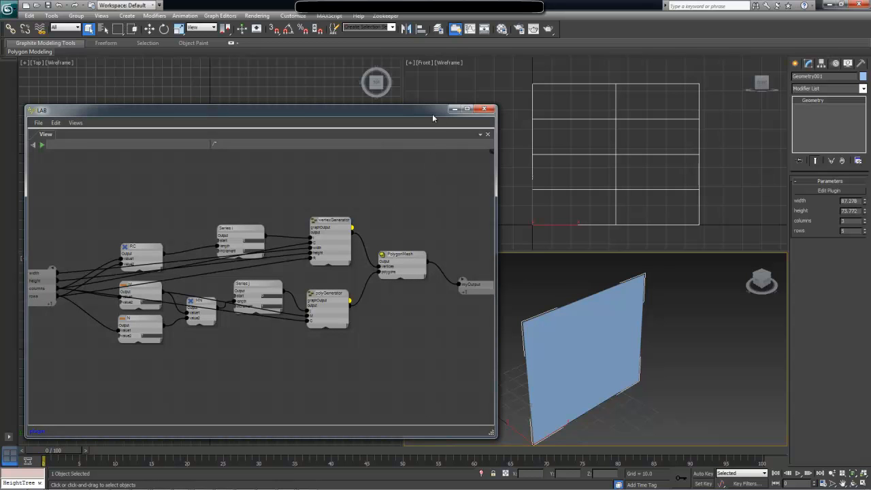
pyautogui.click(484, 109)
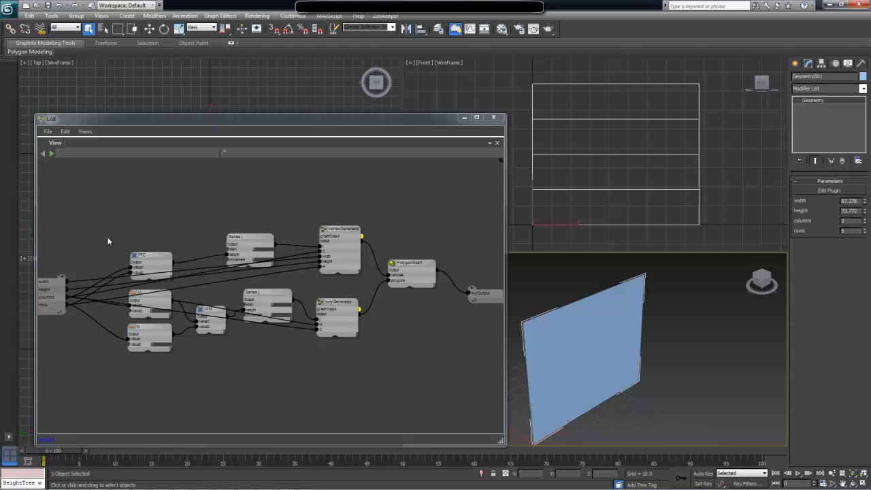
pyautogui.moveTo(53, 302)
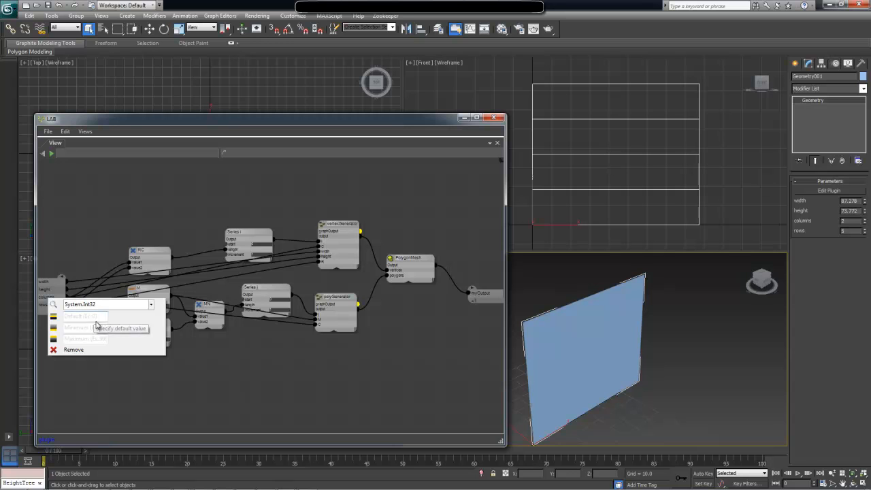
# Give the first integer input default 5, minimum 2 and a large maximum of 999.
pyautogui.click(84, 316)
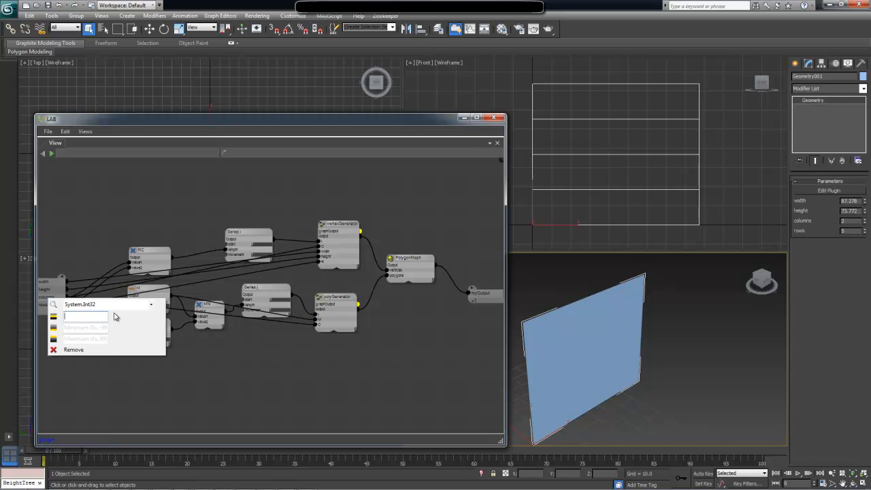
pyautogui.write('5')
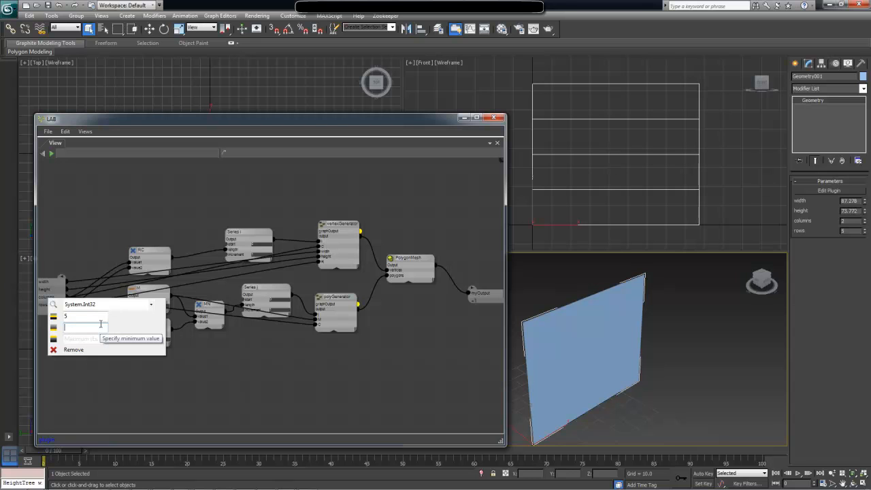
pyautogui.write('2')
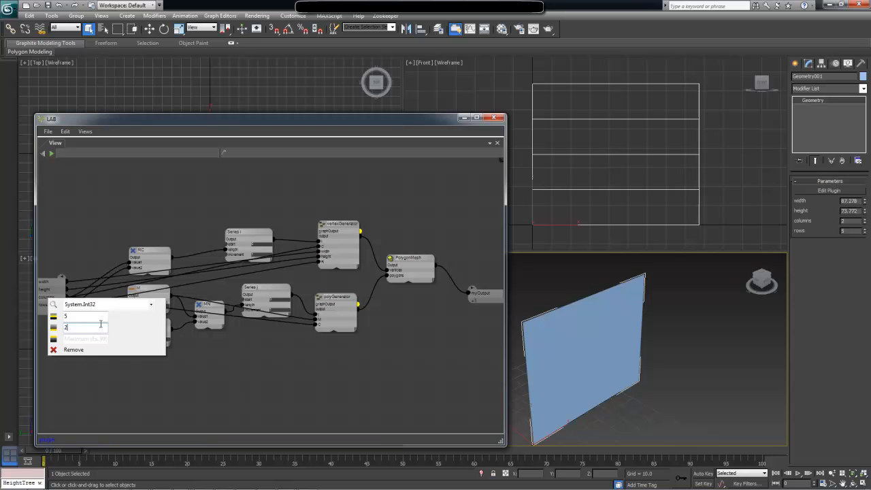
pyautogui.moveTo(102, 334)
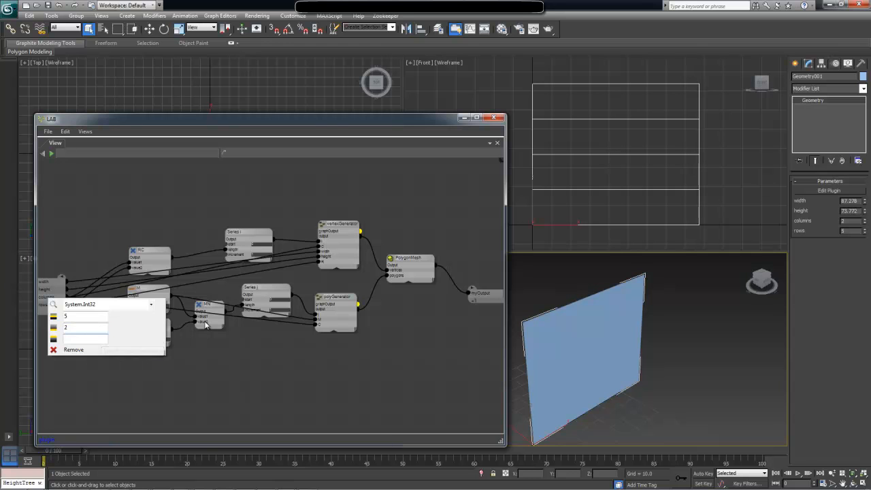
pyautogui.write('999999')
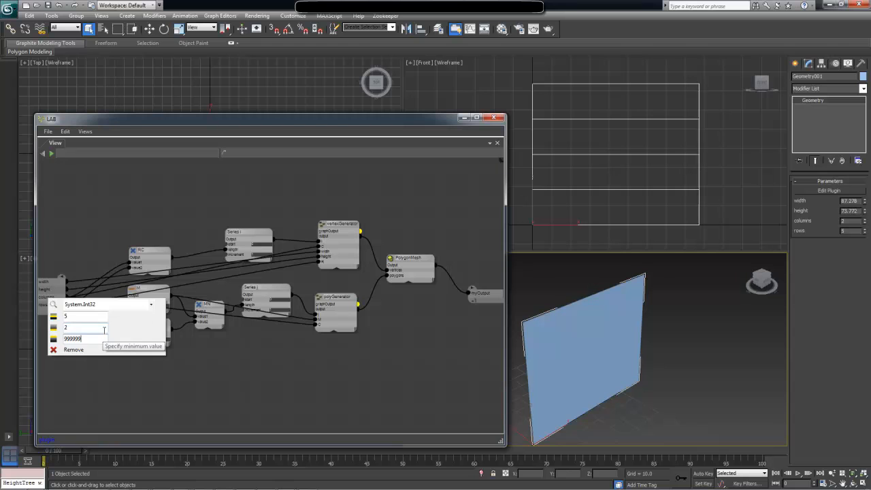
pyautogui.press('BackSpace')
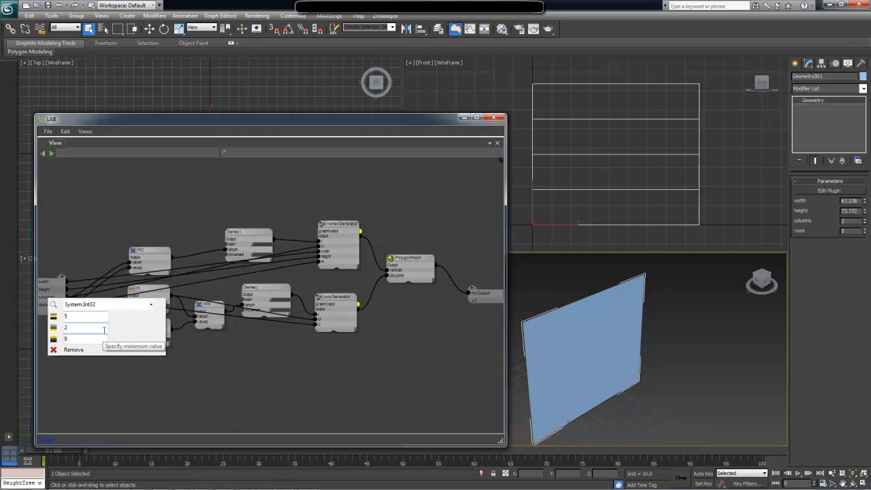
pyautogui.write('9')
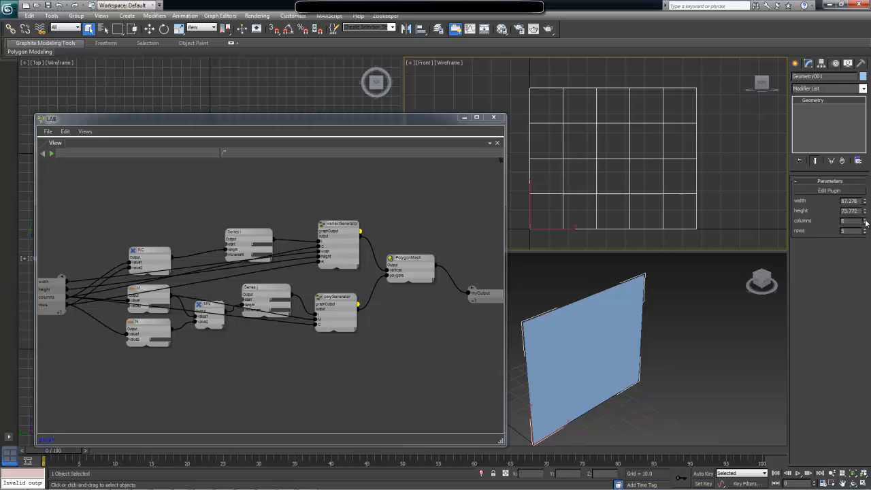
# Lower then raise the plane's segment count spinner to test the new limits.
pyautogui.click(866, 223)
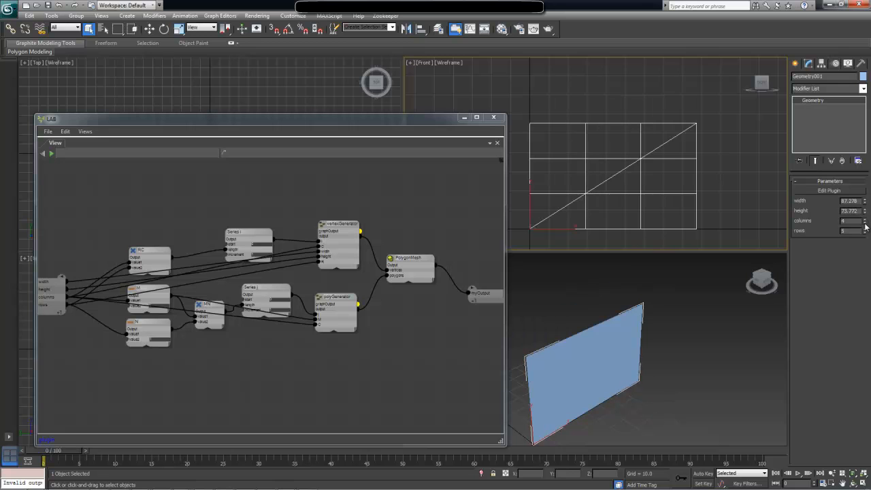
pyautogui.click(864, 222)
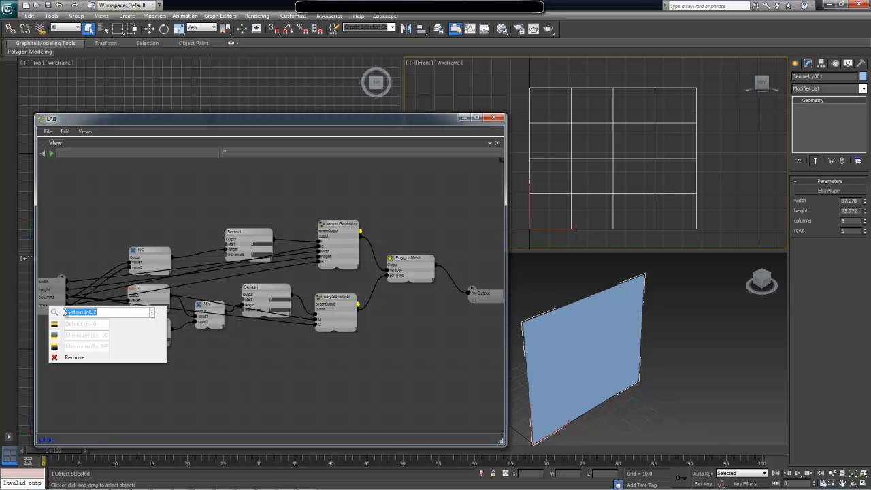
# Give the second integer input a default of 5 and a minimum of 2.
pyautogui.click(87, 324)
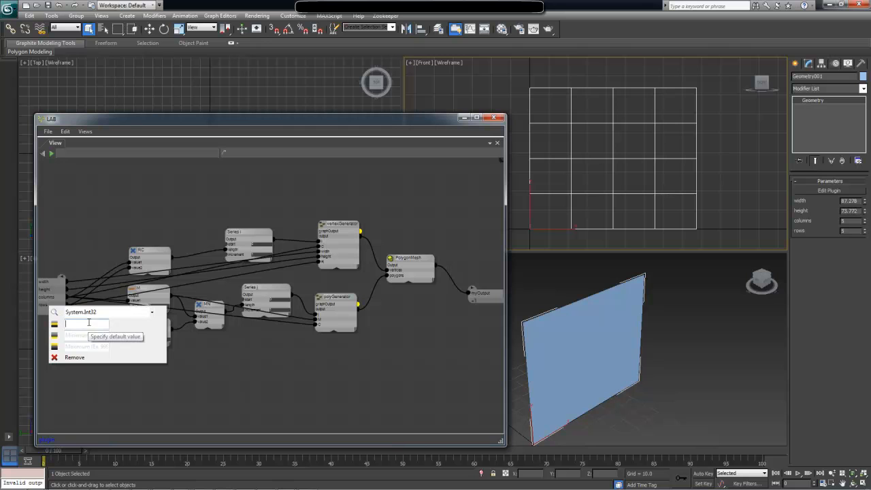
pyautogui.write('5')
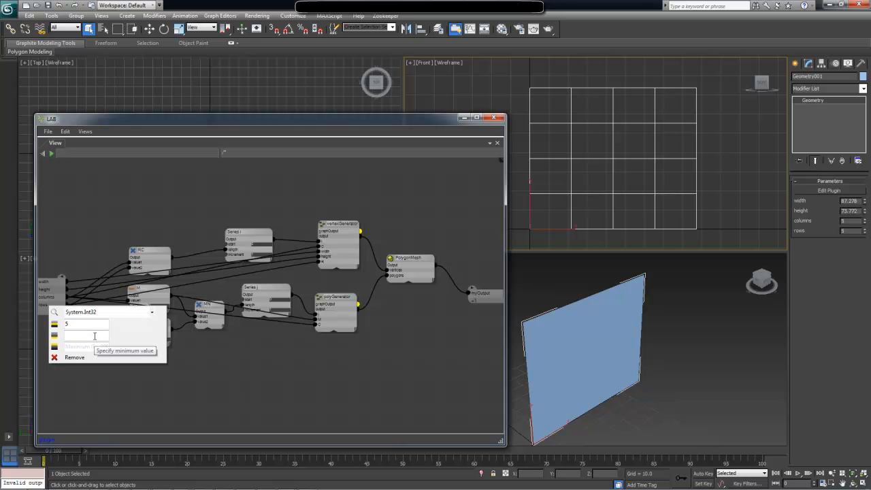
pyautogui.write('2')
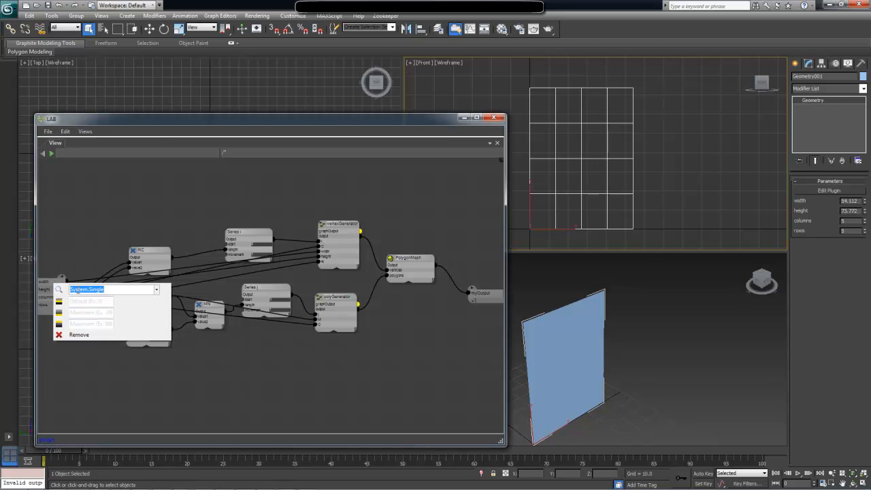
pyautogui.moveTo(114, 288)
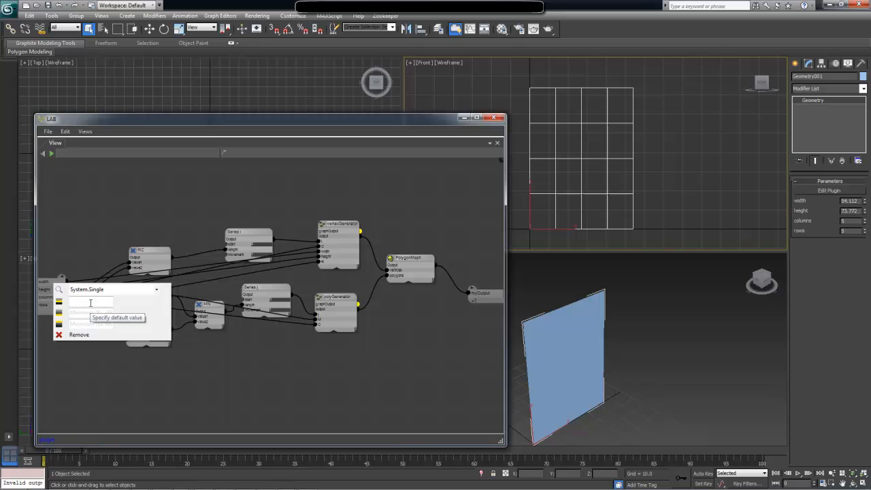
# Give the first decimal input default 30, minimum 0.001 and maximum 99999.
pyautogui.write('30')
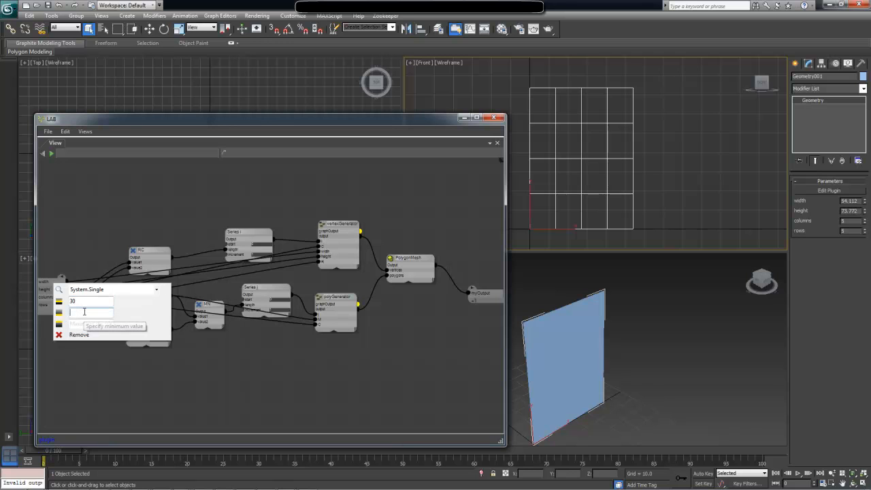
pyautogui.write('0.001')
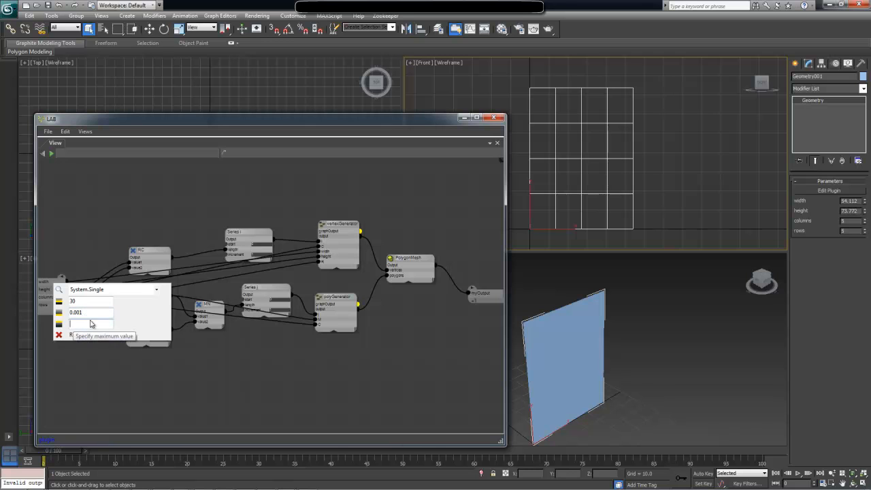
pyautogui.write('99999')
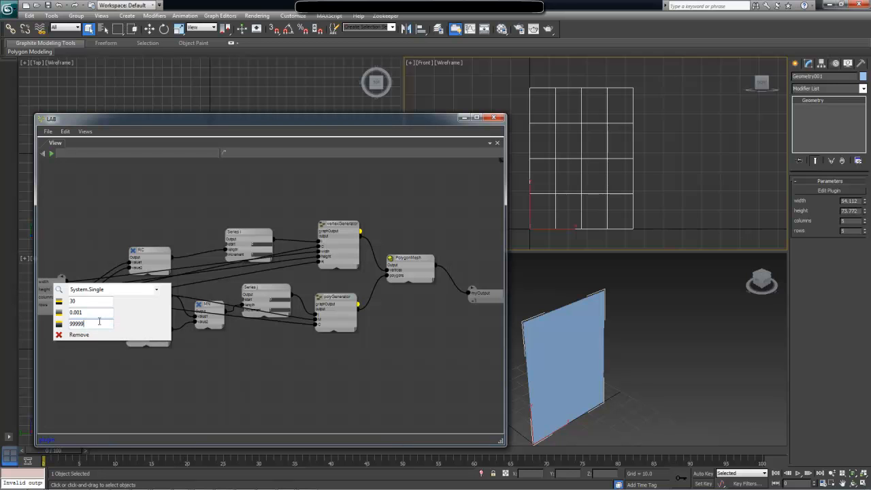
pyautogui.moveTo(101, 312)
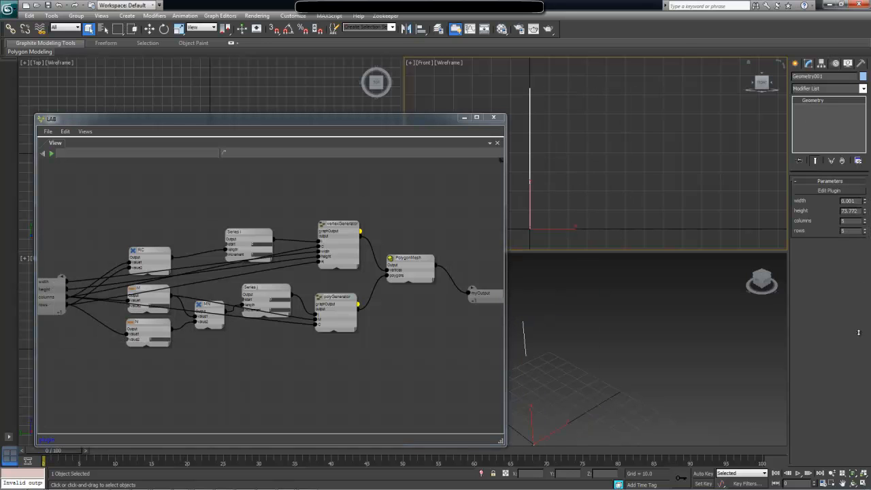
pyautogui.moveTo(844, 355)
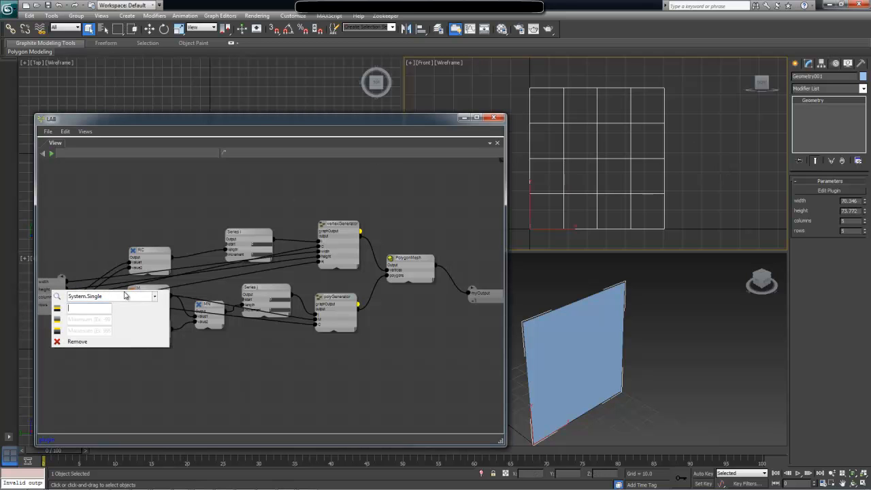
# Give the second decimal input minimum 0.001 and maximum 9999, then close its popup.
pyautogui.write('0.001')
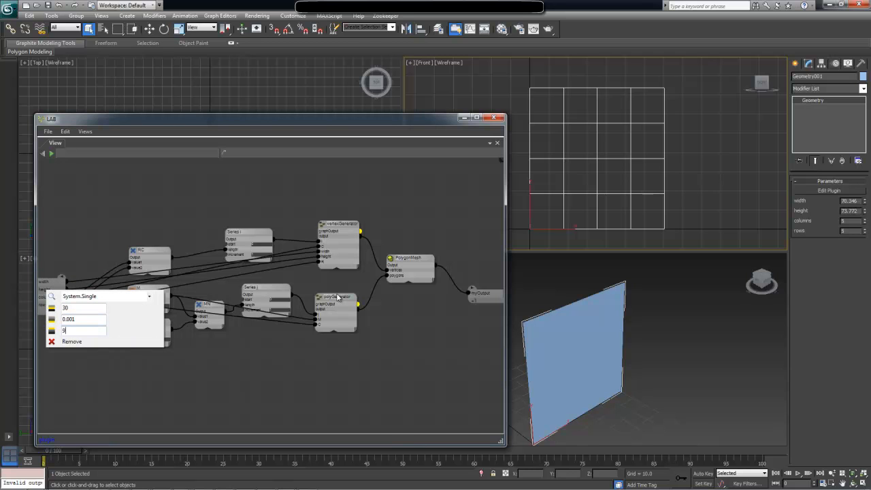
pyautogui.write('9999')
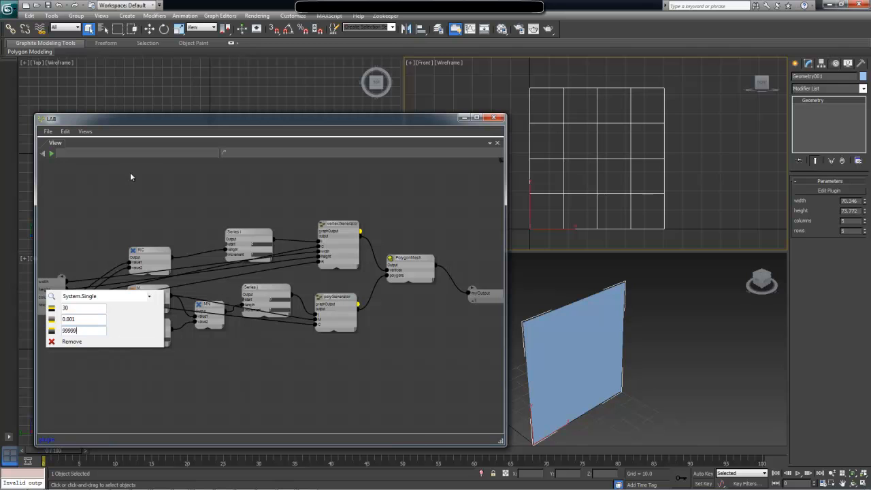
pyautogui.click(120, 174)
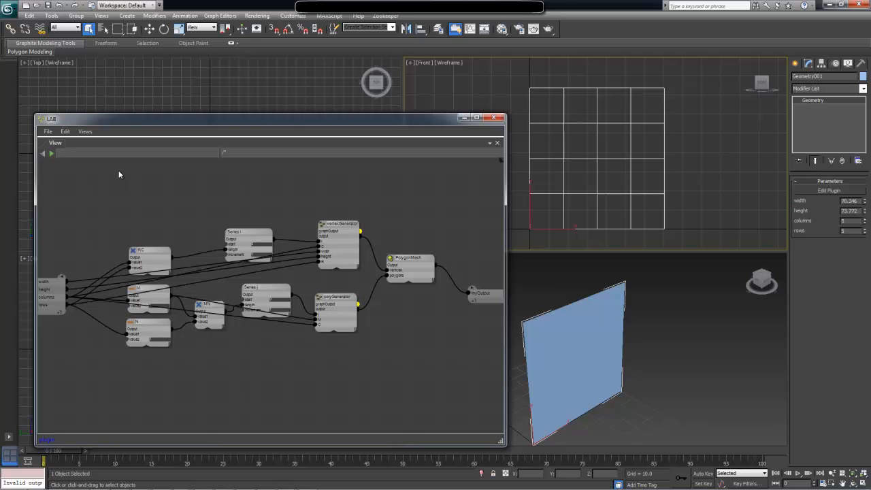
pyautogui.moveTo(141, 170)
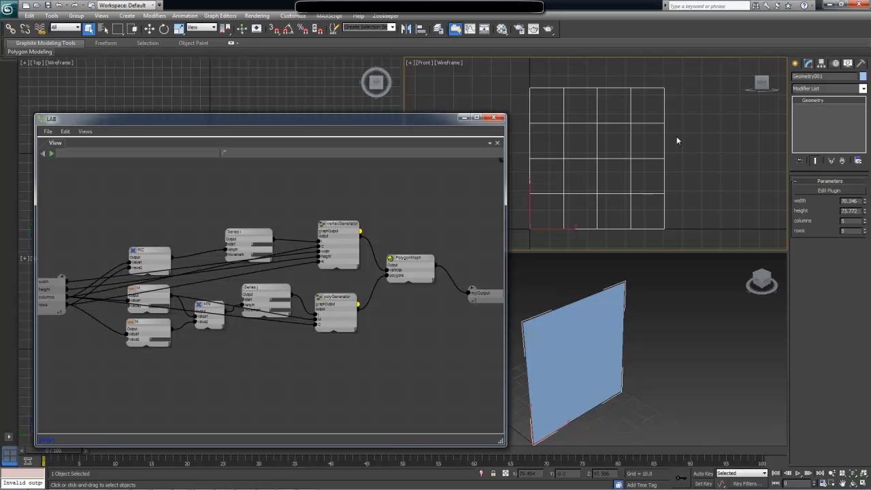
pyautogui.click(495, 117)
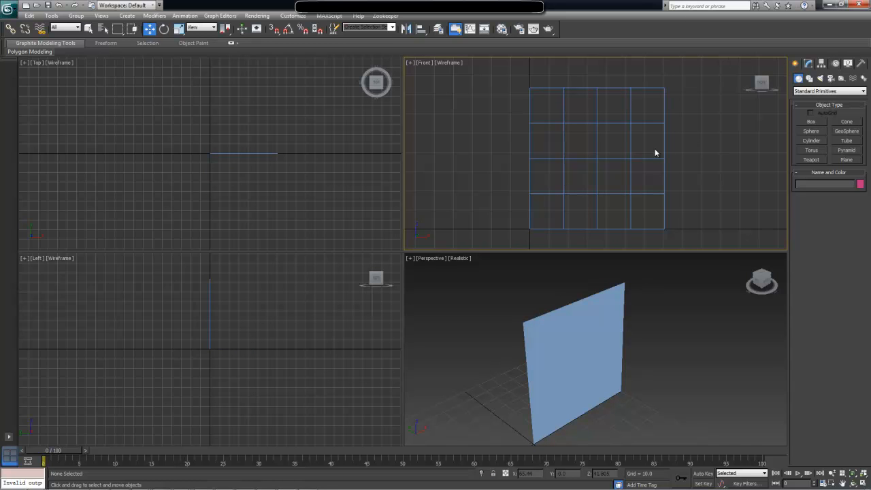
pyautogui.moveTo(680, 144)
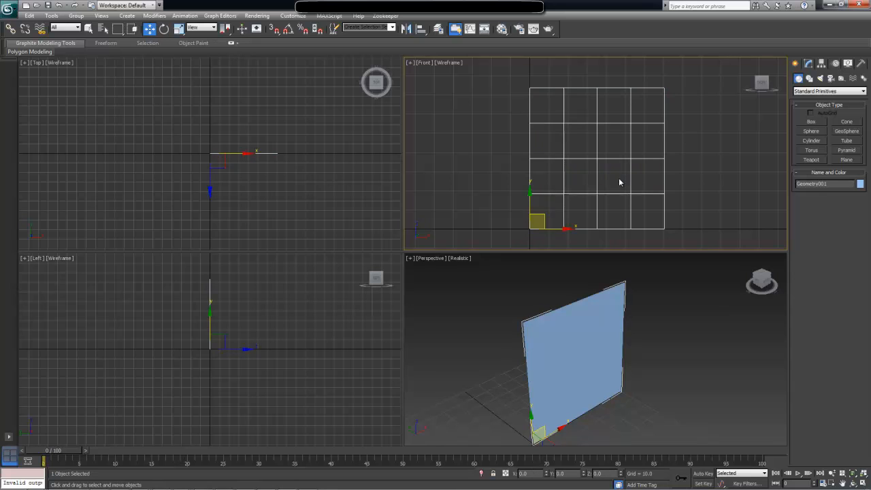
pyautogui.moveTo(686, 159)
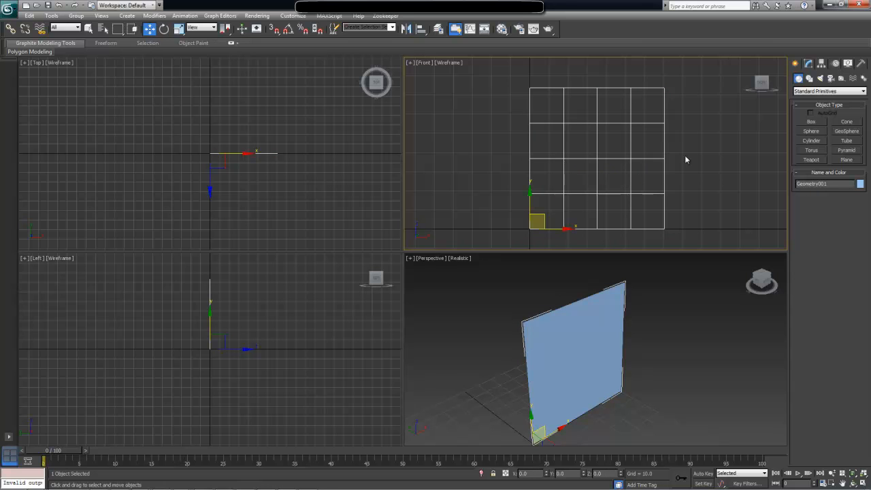
pyautogui.moveTo(639, 338)
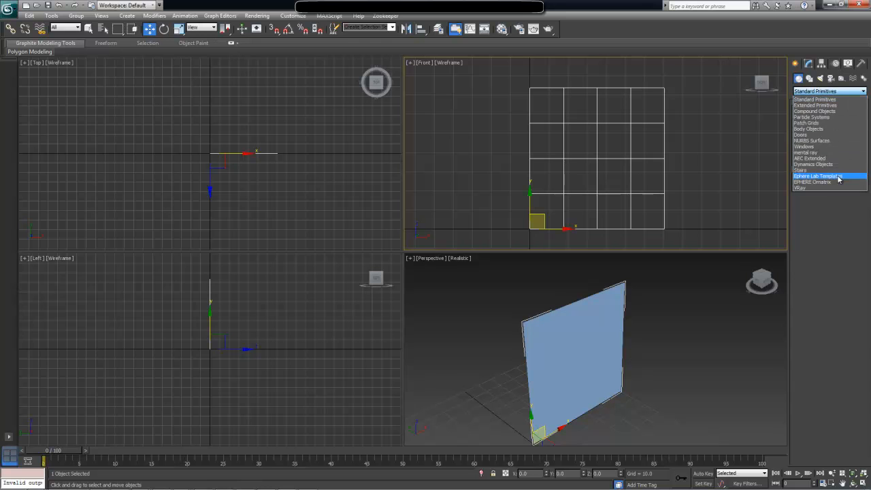
# Browse the Create panel's object category dropdown with the plane selected.
pyautogui.click(819, 176)
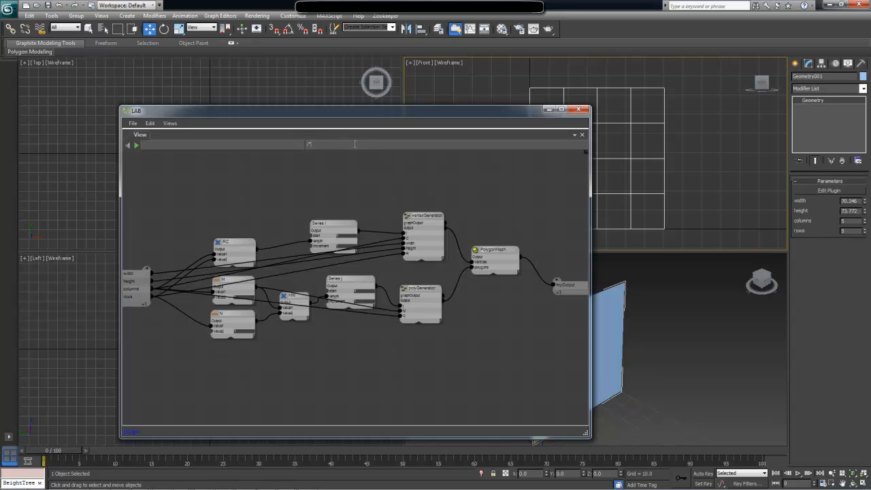
pyautogui.moveTo(410, 194)
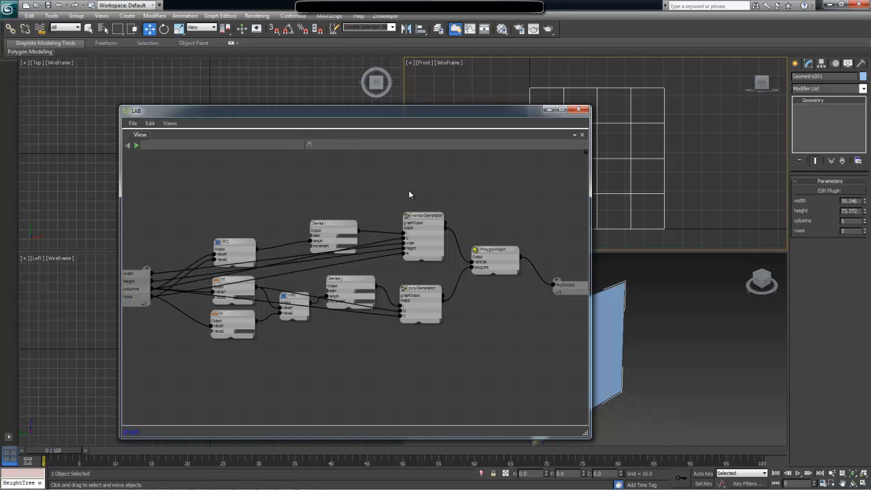
pyautogui.moveTo(209, 196)
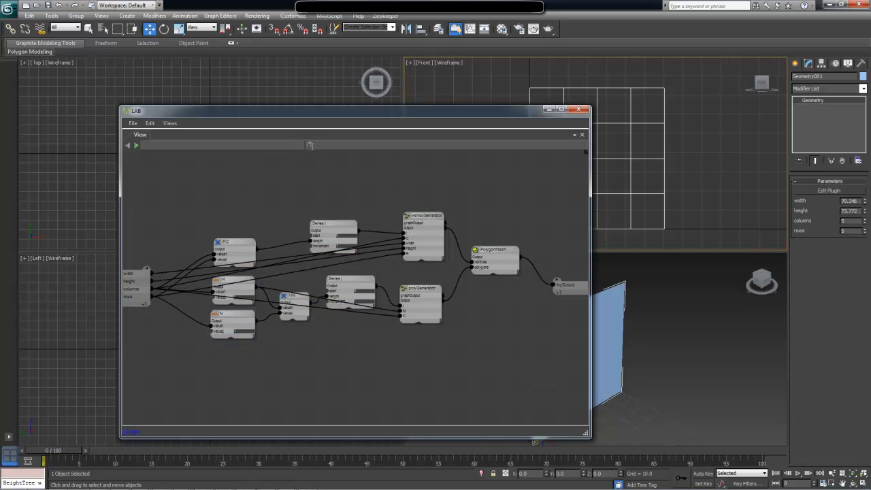
pyautogui.moveTo(327, 179)
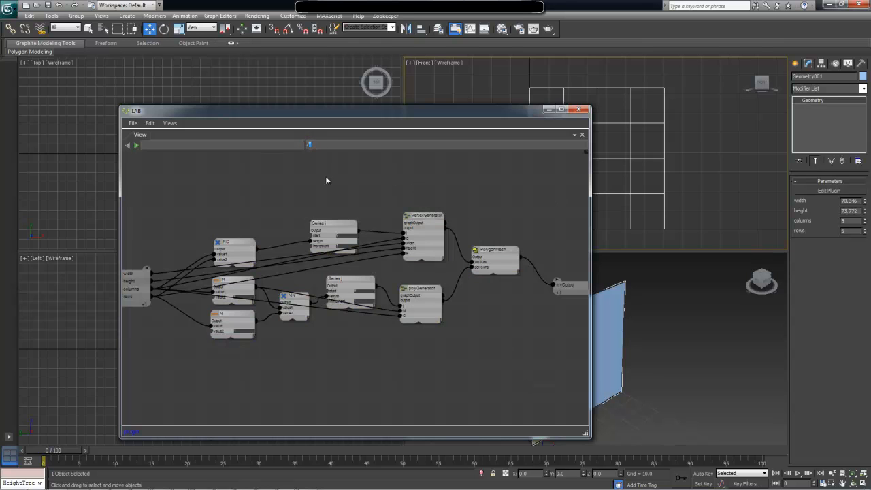
pyautogui.moveTo(441, 215)
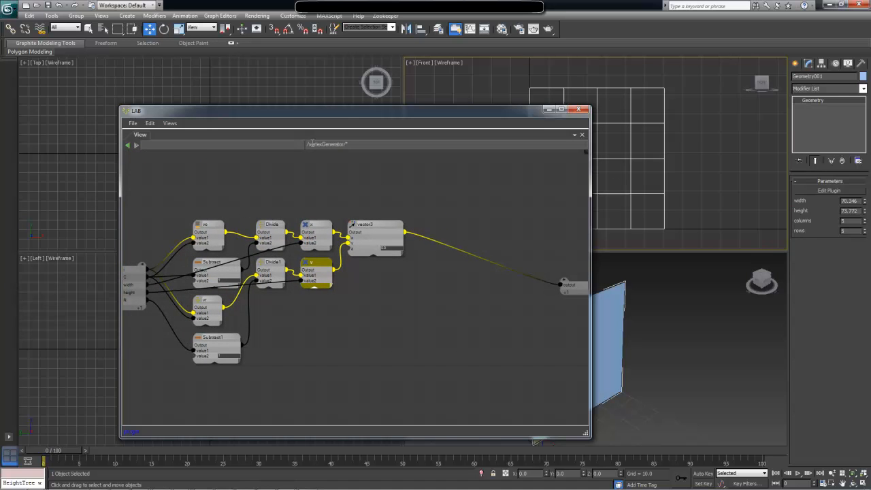
pyautogui.doubleClick(329, 144)
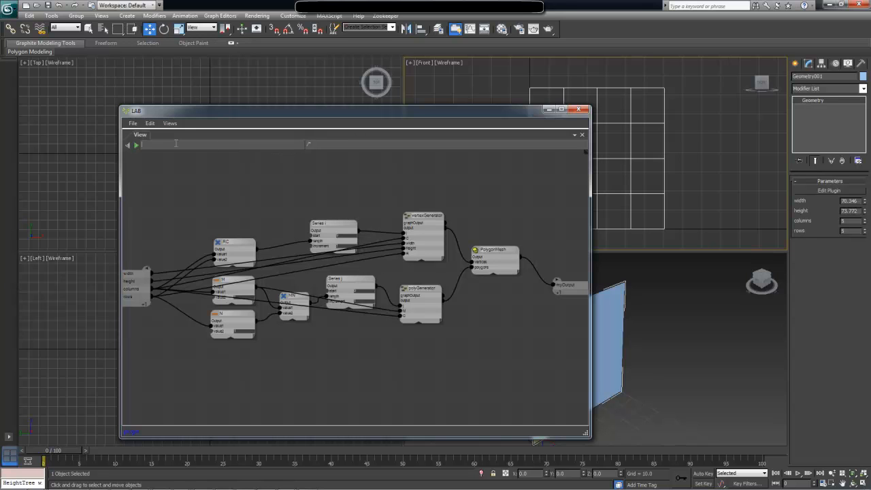
pyautogui.moveTo(687, 109)
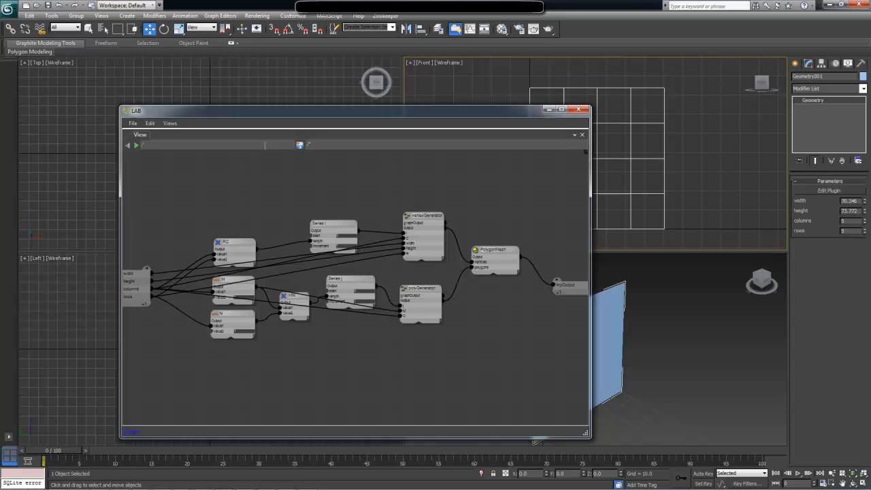
# Enter the /MyPlugins path for the graph and select its plugin-name part for revision.
pyautogui.write('/myplugins/planeWithSegments')
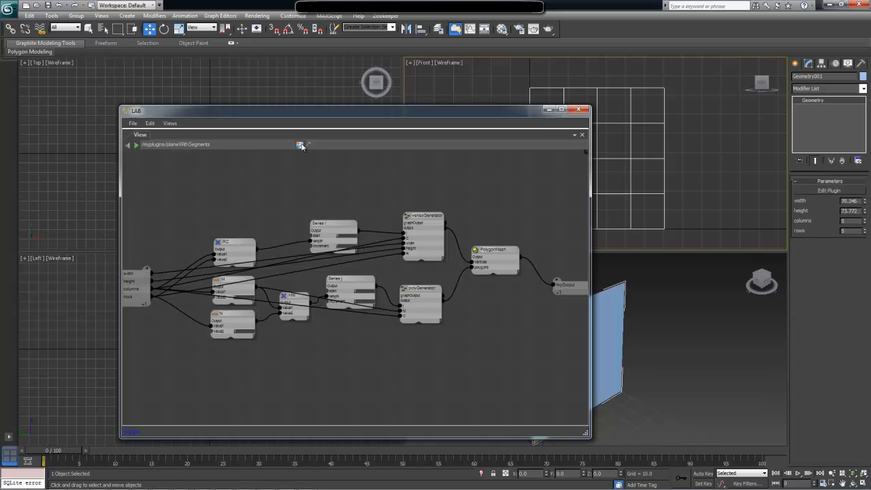
pyautogui.moveTo(275, 161)
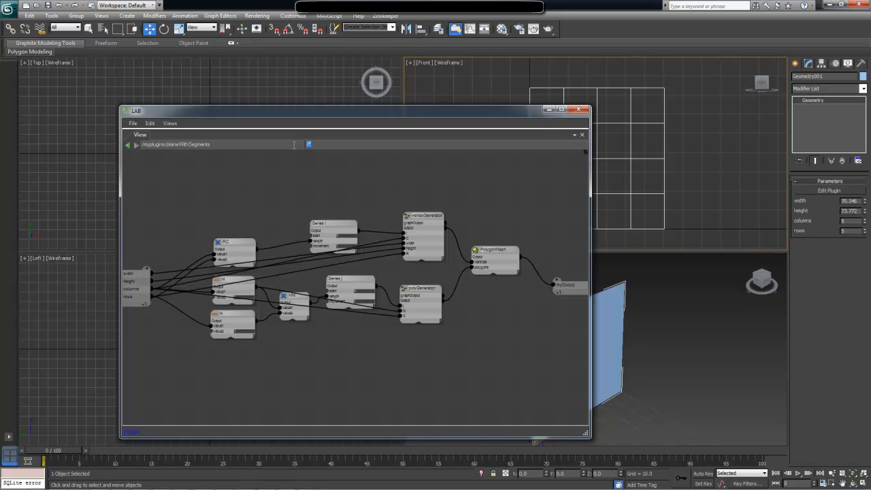
pyautogui.moveTo(296, 147)
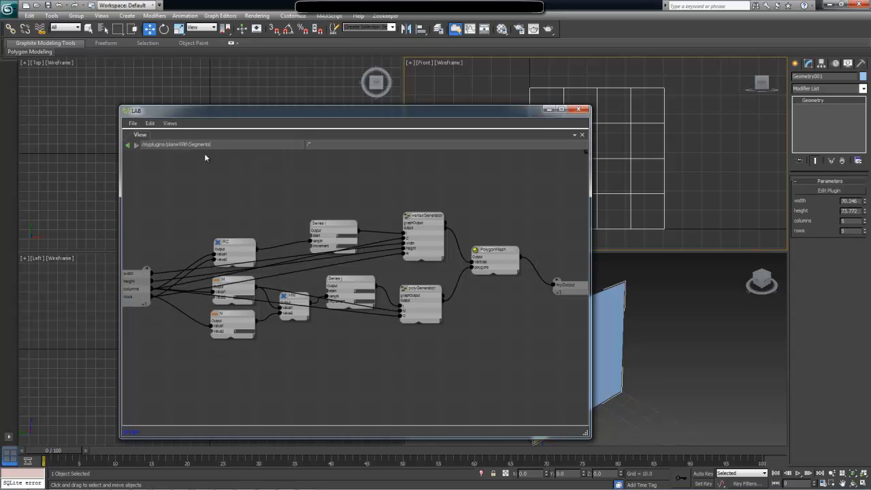
pyautogui.doubleClick(189, 144)
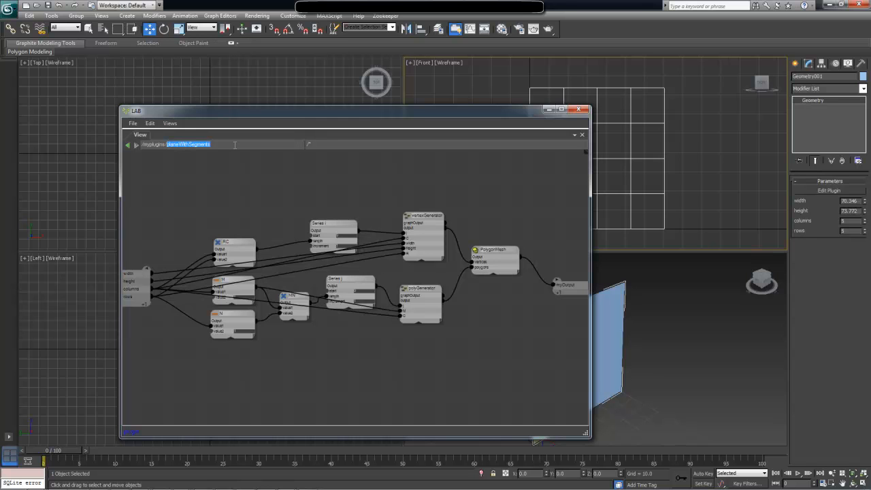
pyautogui.moveTo(505, 341)
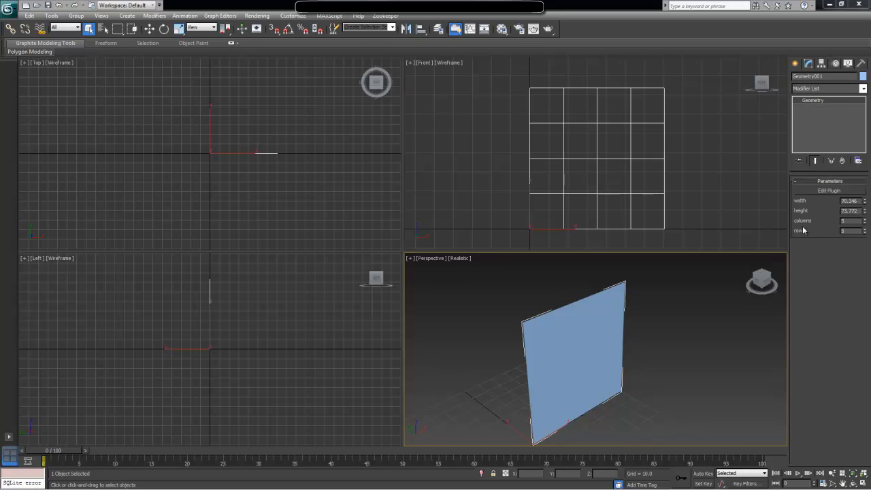
pyautogui.moveTo(827, 41)
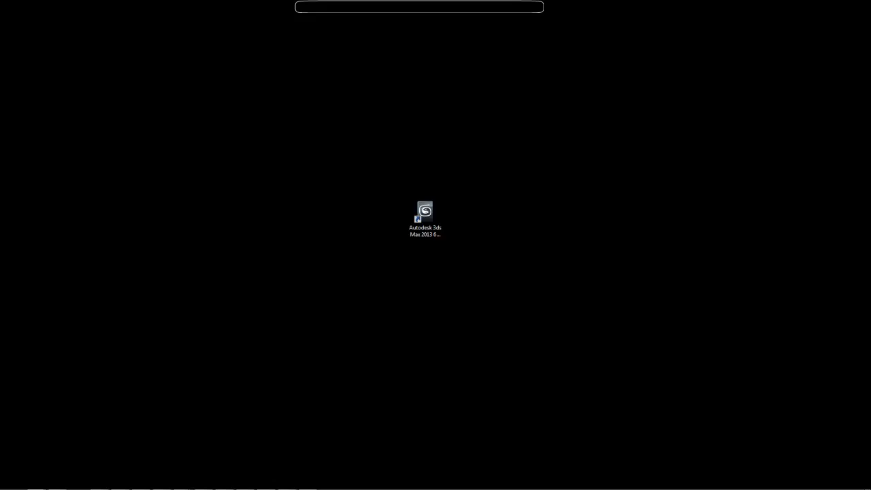
# Relaunch 3ds Max from the desktop shortcut to start with an empty scene.
pyautogui.doubleClick(425, 213)
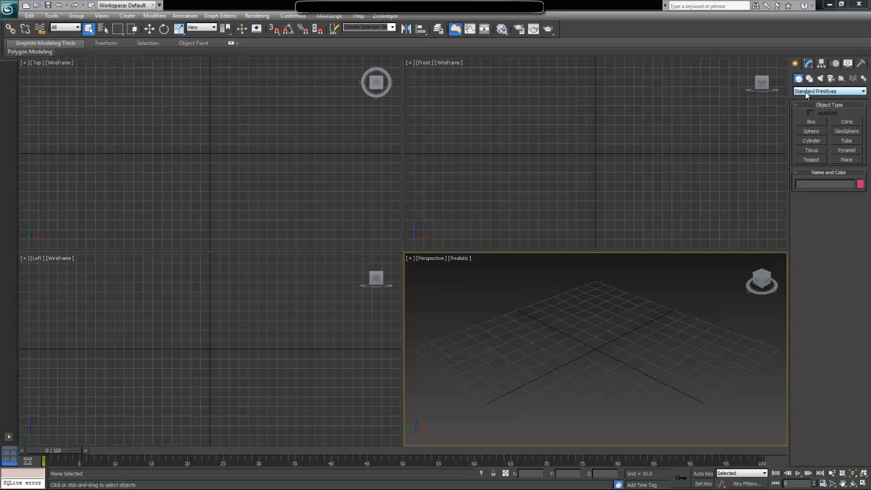
# Choose PlaneWithSegments from the My Plugins category and draw a segmented plane in the viewport.
pyautogui.click(828, 90)
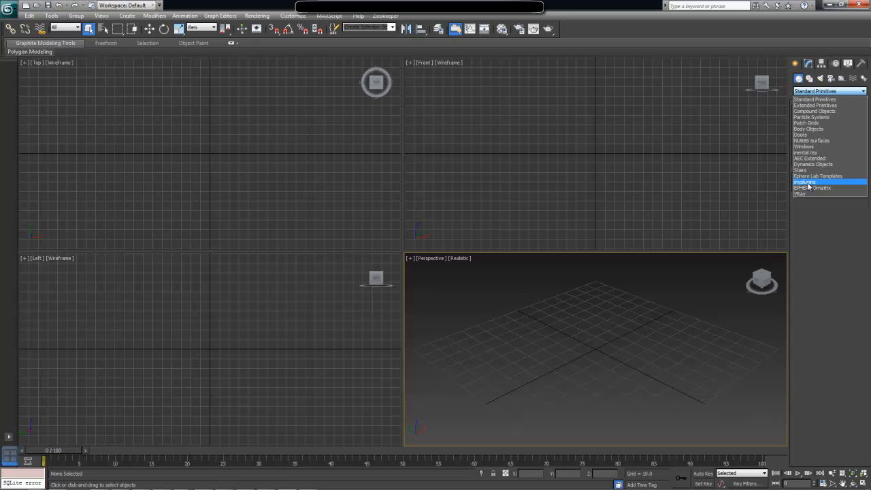
pyautogui.click(811, 183)
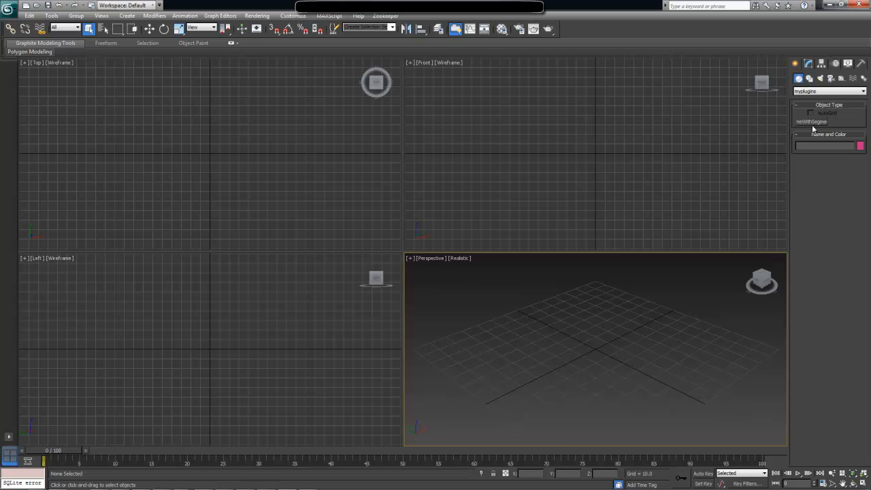
pyautogui.moveTo(828, 129)
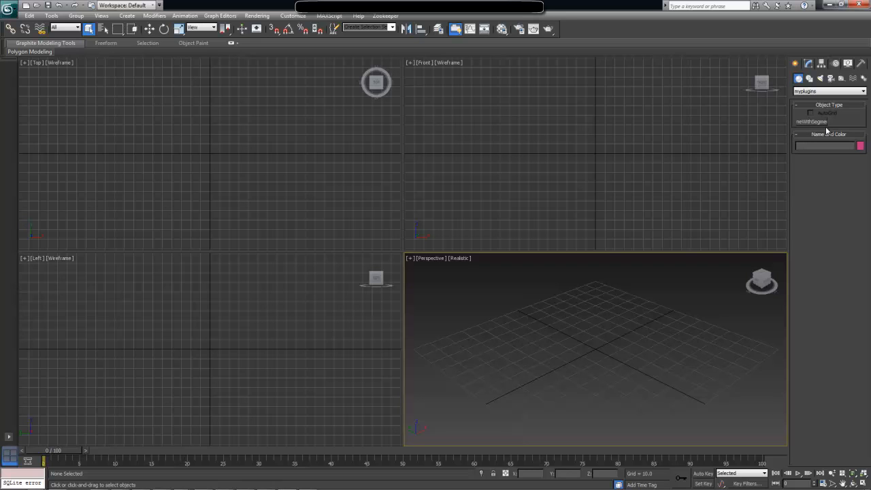
pyautogui.moveTo(819, 126)
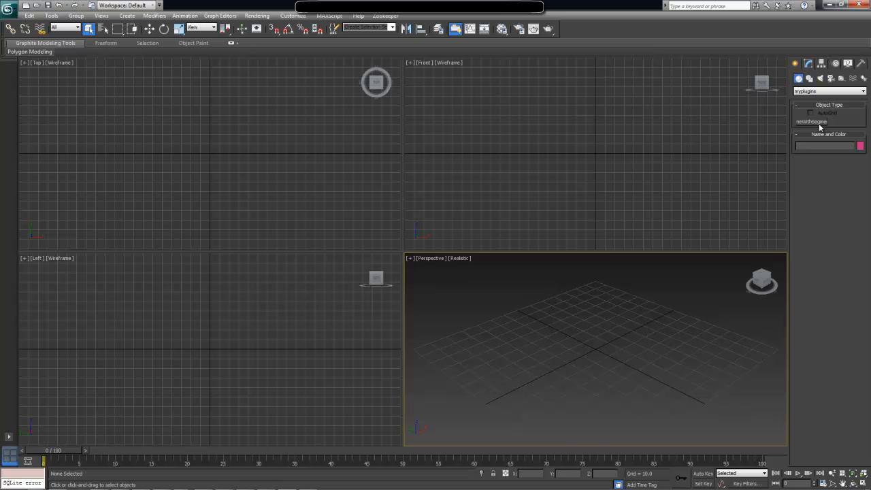
pyautogui.moveTo(807, 126)
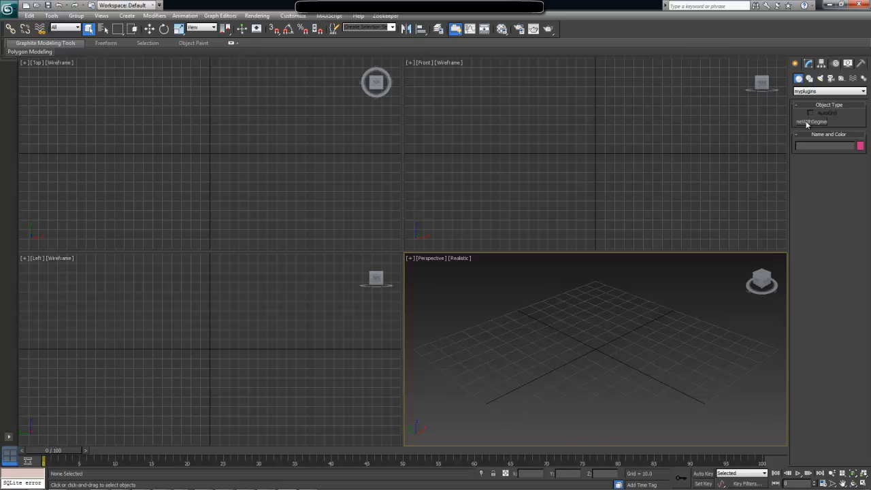
pyautogui.click(813, 121)
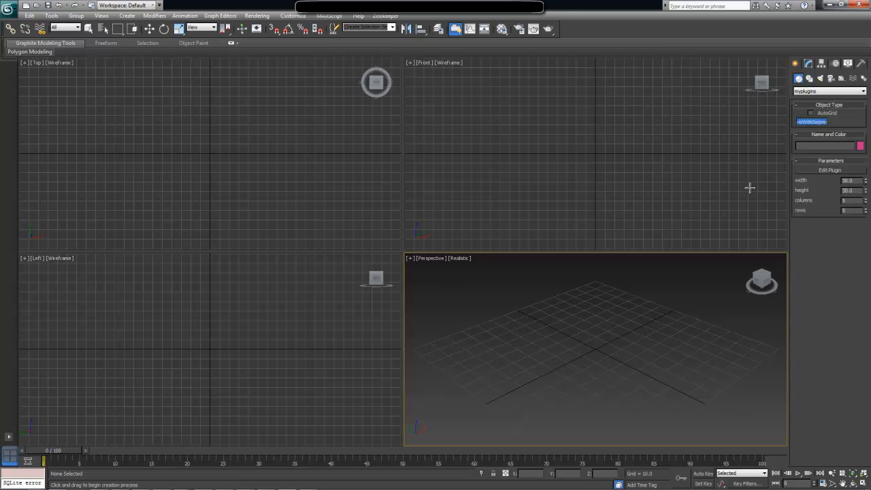
pyautogui.moveTo(596, 106); pyautogui.dragTo(640, 157)
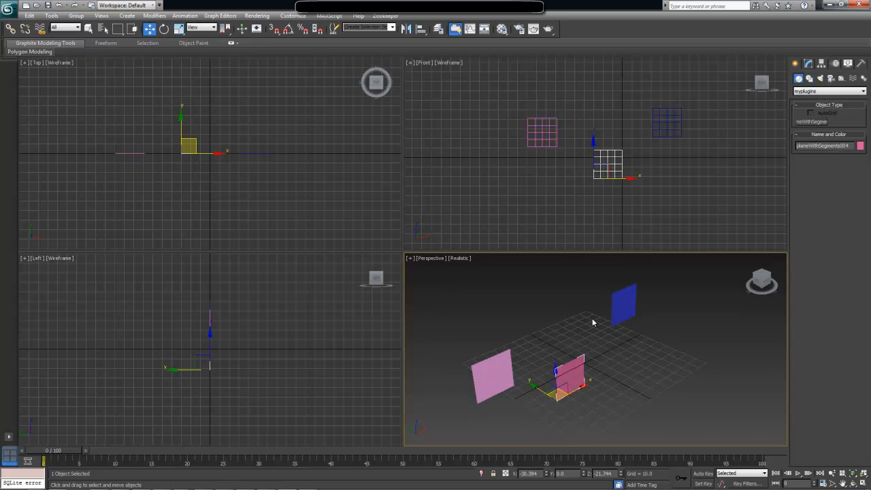
pyautogui.moveTo(577, 310)
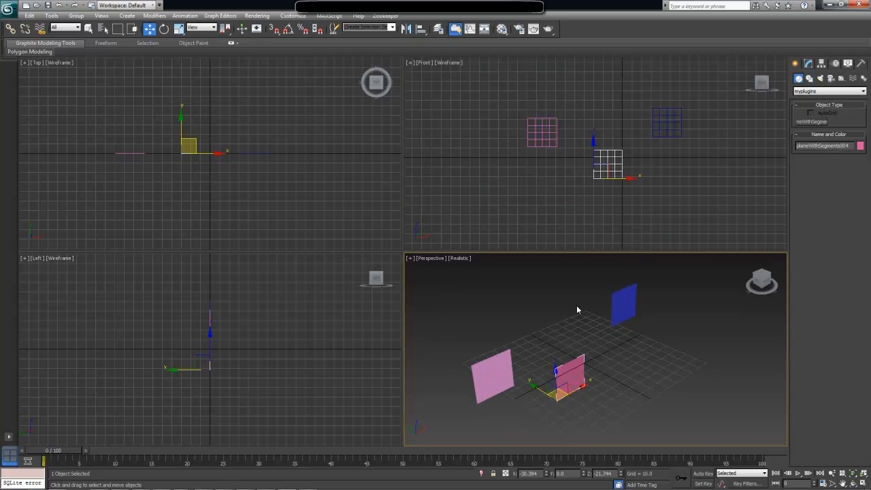